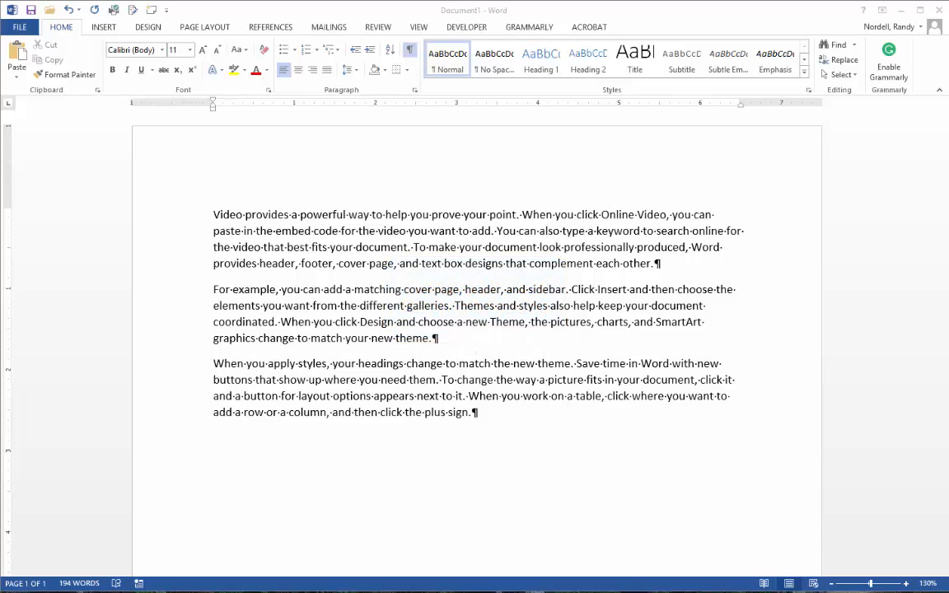
{"action": "mouse_move", "coordinate": [368, 352]}
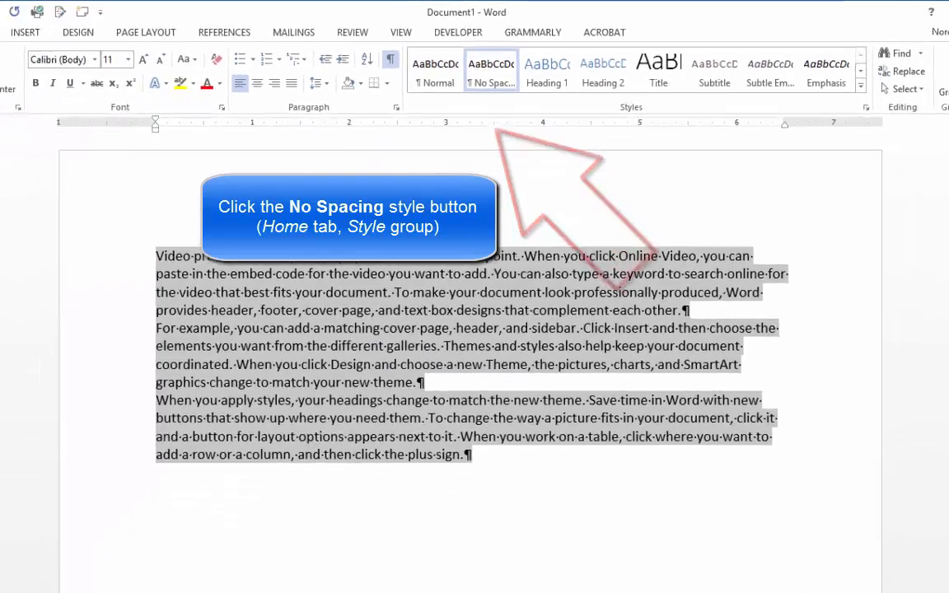
- Apply the No Spacing style to all three paragraphs
{"action": "left_click", "coordinate": [491, 68]}
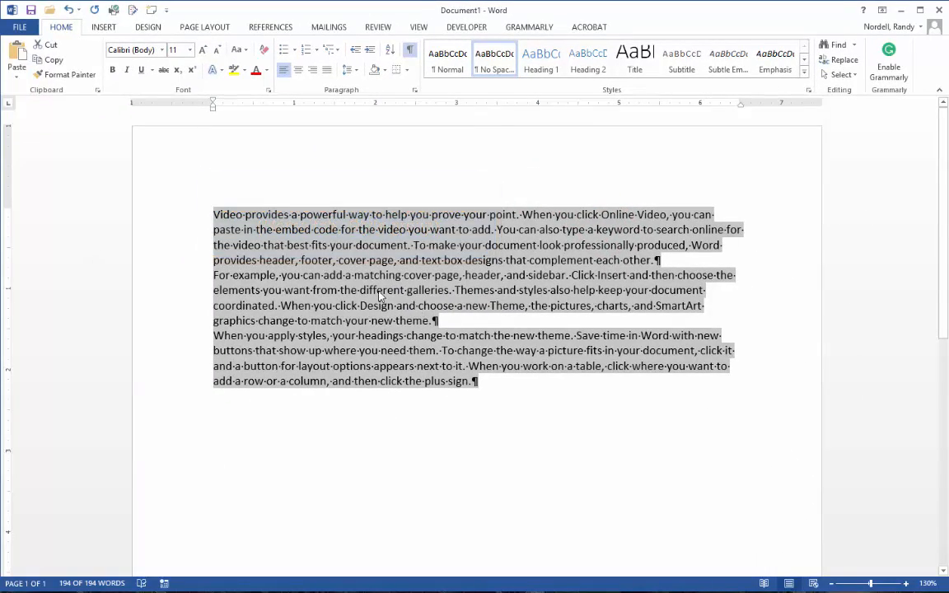
{"action": "mouse_move", "coordinate": [673, 264]}
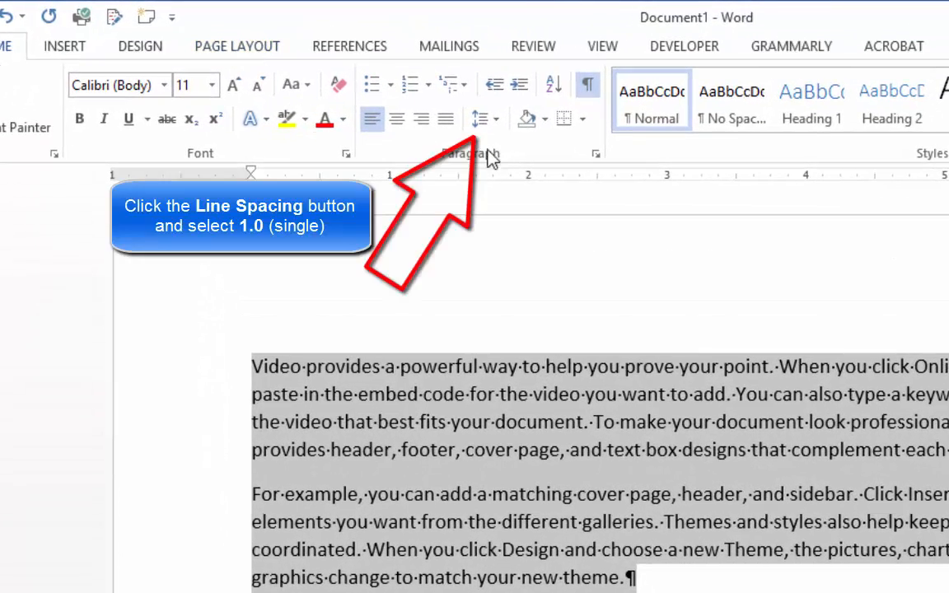
{"action": "mouse_move", "coordinate": [481, 118]}
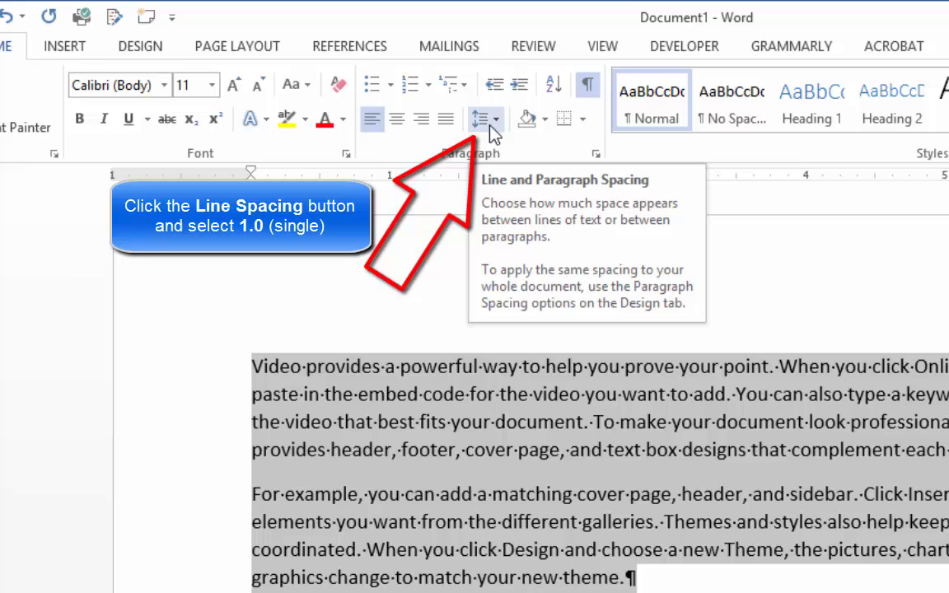
- Open the line spacing choices, then the paragraph indent and spacing settings
{"action": "left_click", "coordinate": [480, 119]}
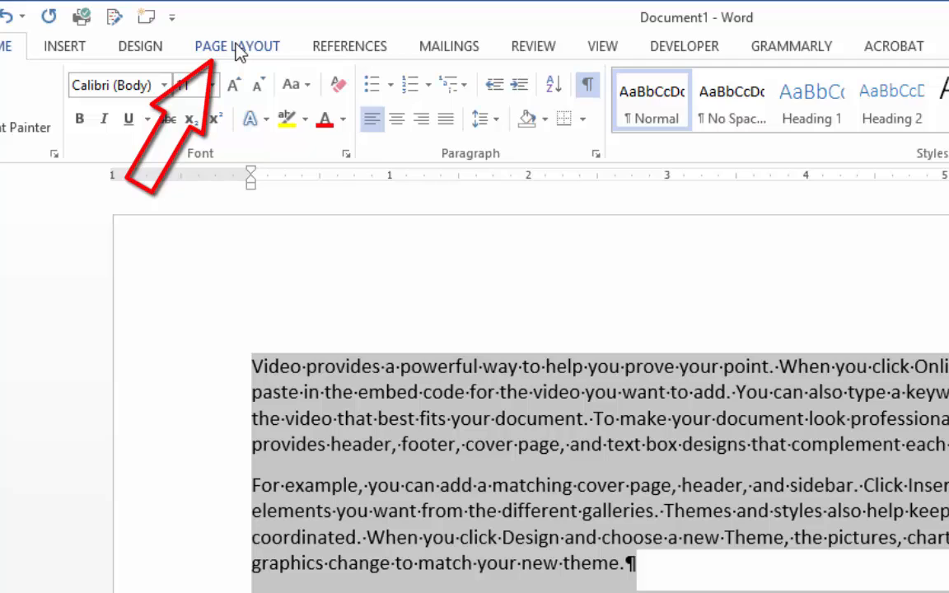
{"action": "left_click", "coordinate": [238, 46]}
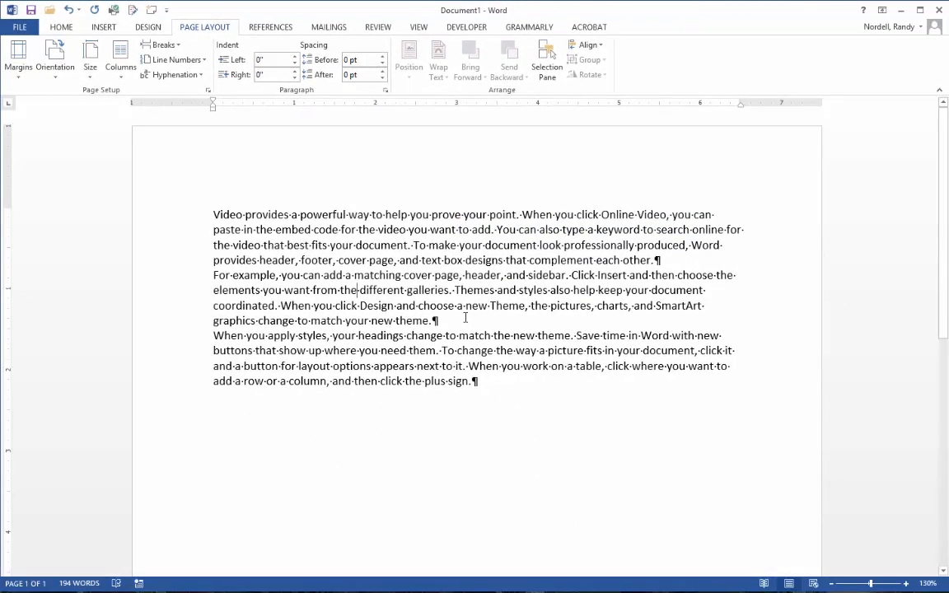
{"action": "mouse_move", "coordinate": [317, 203]}
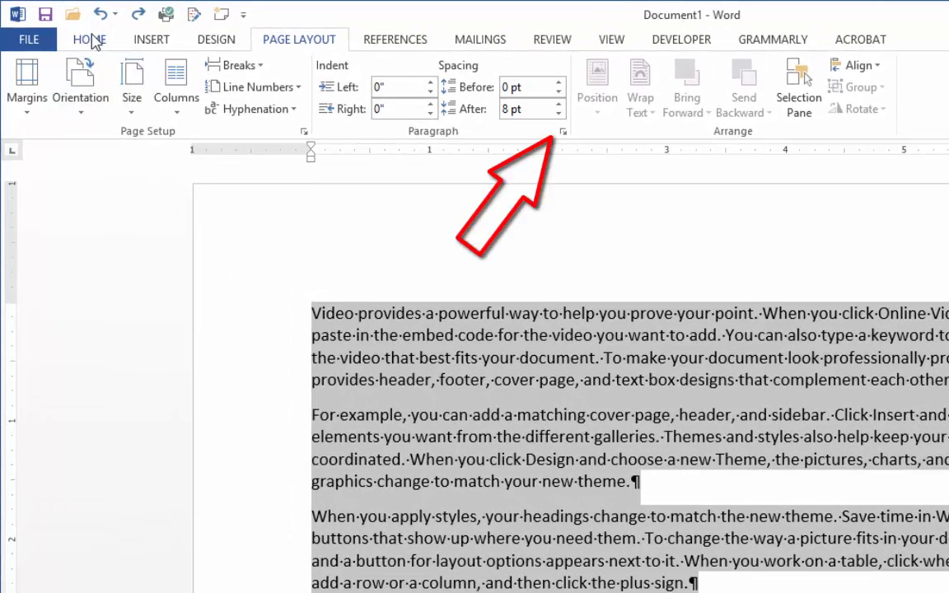
{"action": "mouse_move", "coordinate": [569, 142]}
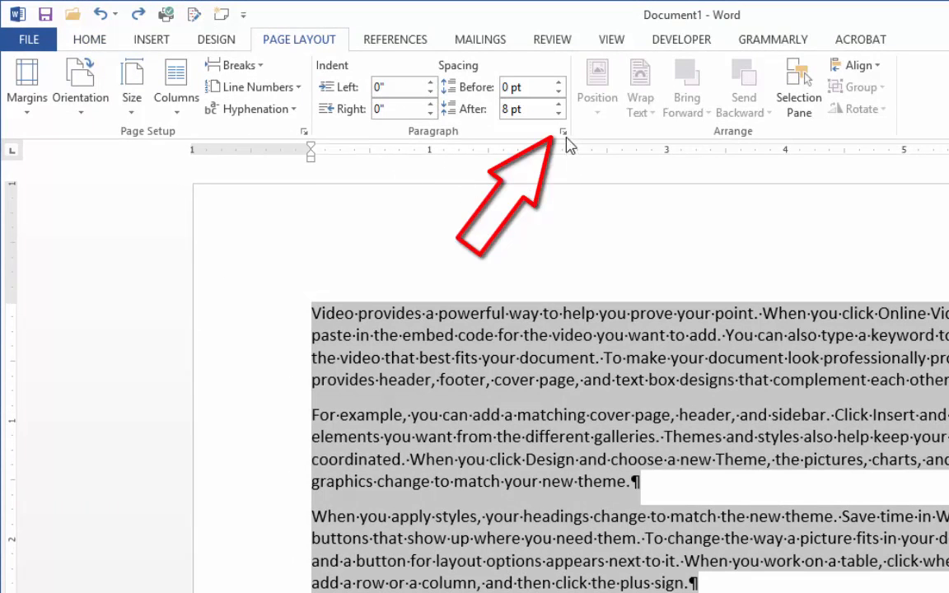
{"action": "mouse_move", "coordinate": [563, 132]}
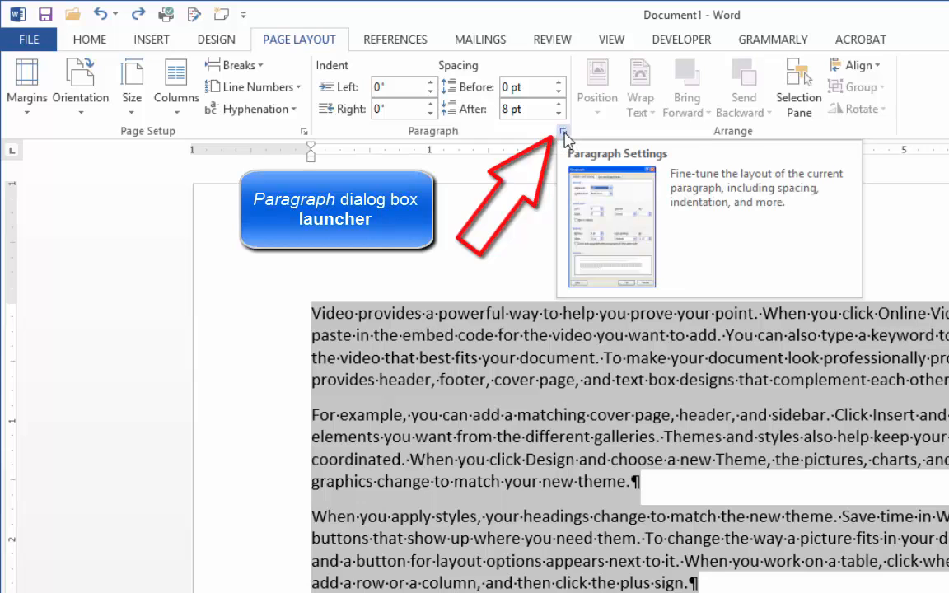
- Return to the Home tab and launch the Paragraph dialog
{"action": "left_click", "coordinate": [89, 38]}
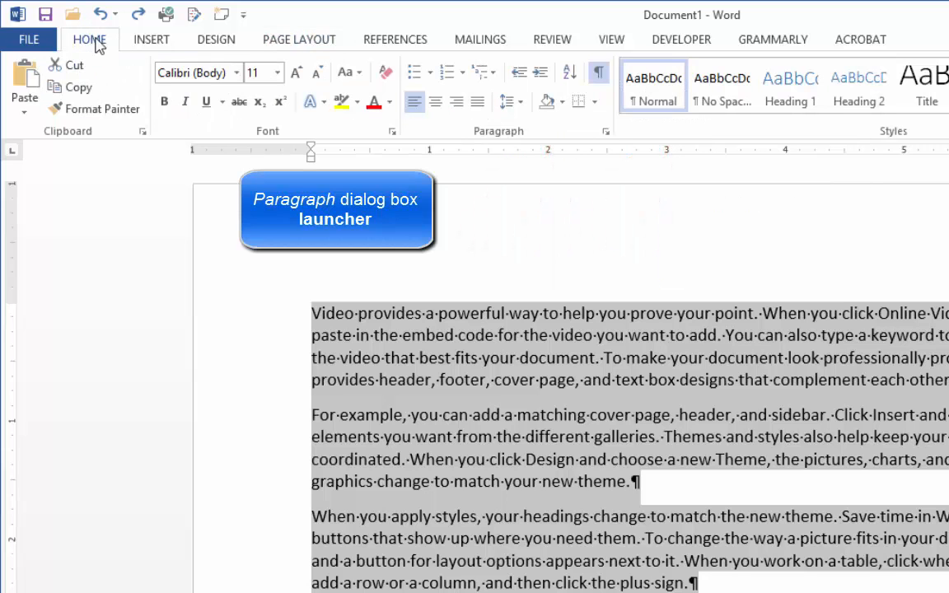
{"action": "mouse_move", "coordinate": [606, 132]}
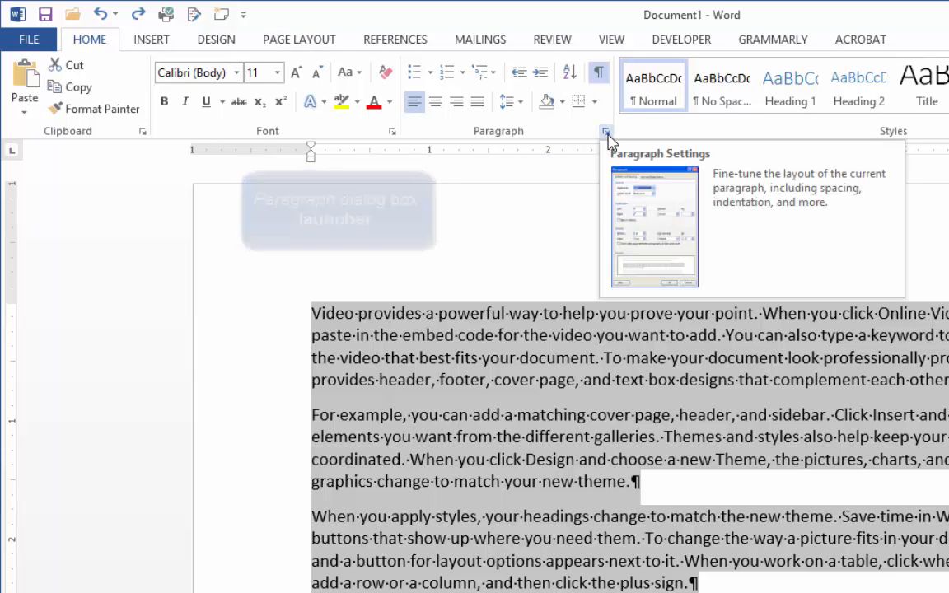
{"action": "left_click", "coordinate": [606, 132]}
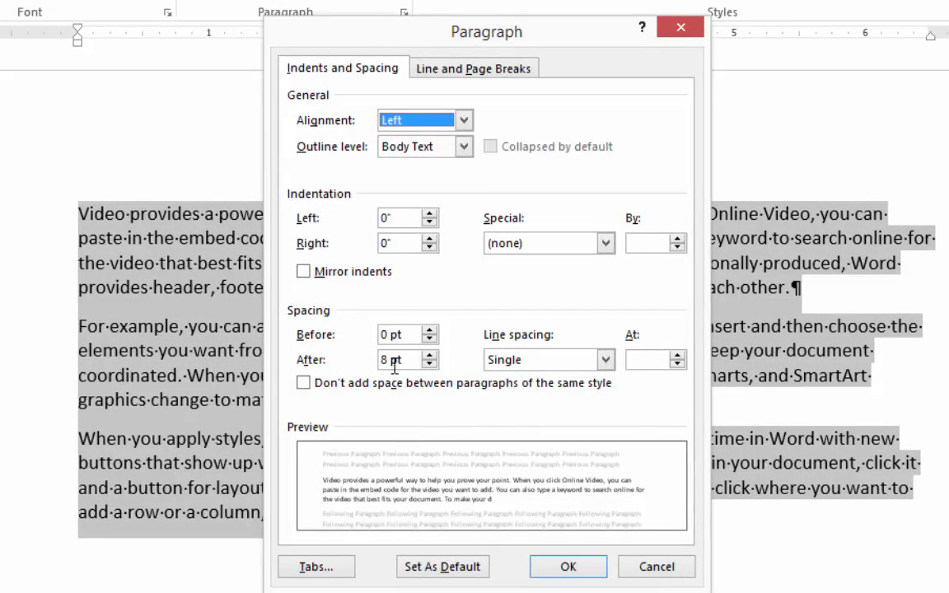
- Edit the After spacing value in the Paragraph dialog to 0 pt
{"action": "left_click", "coordinate": [432, 366]}
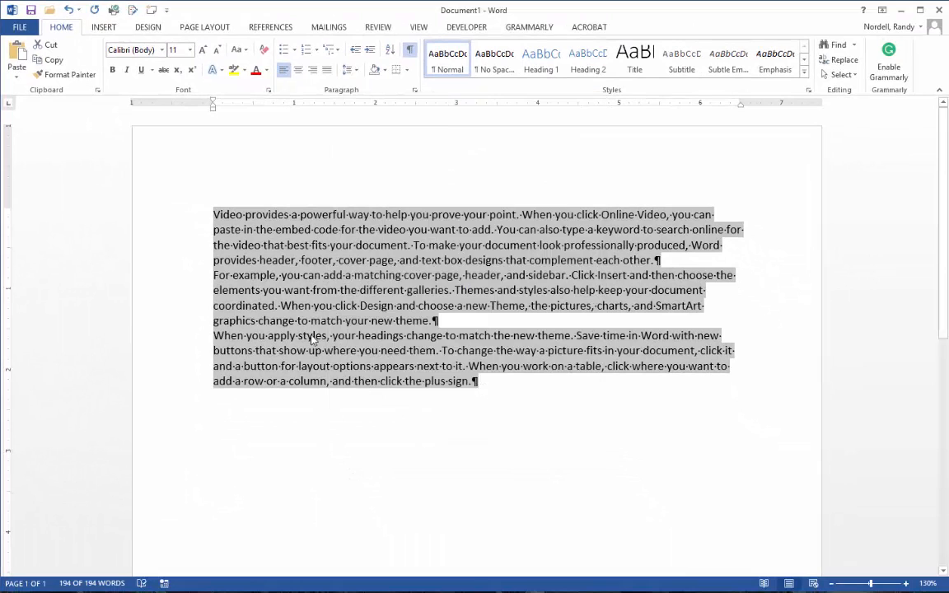
{"action": "mouse_move", "coordinate": [328, 342]}
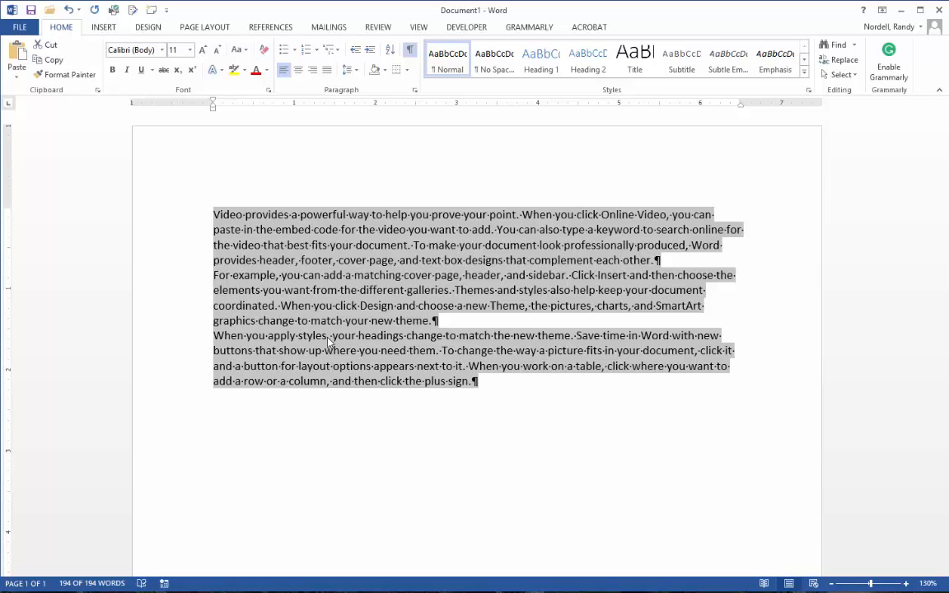
{"action": "mouse_move", "coordinate": [492, 78]}
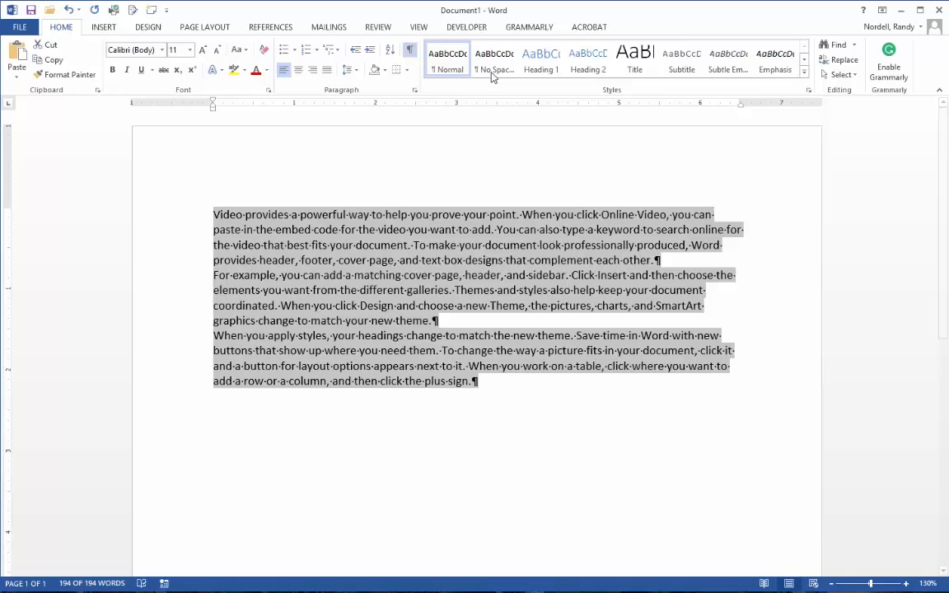